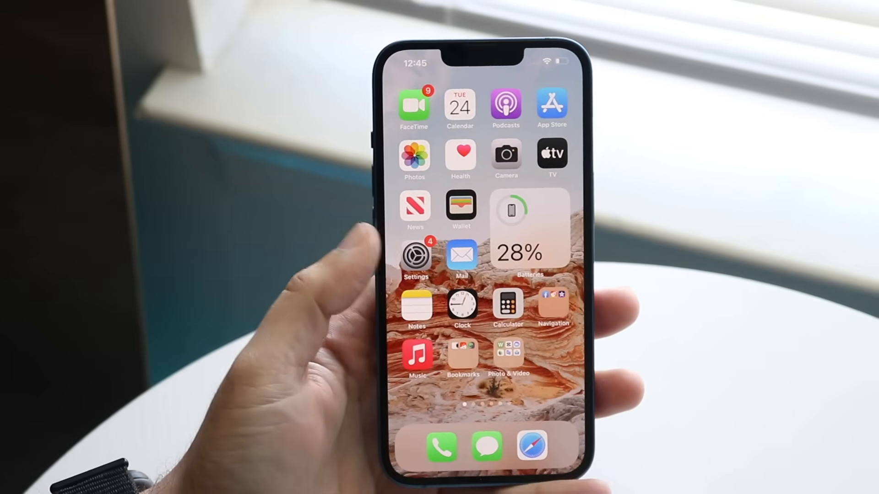
Open Accessibility from the Settings app's main list
{"action": "left_click", "coordinate": [414, 254]}
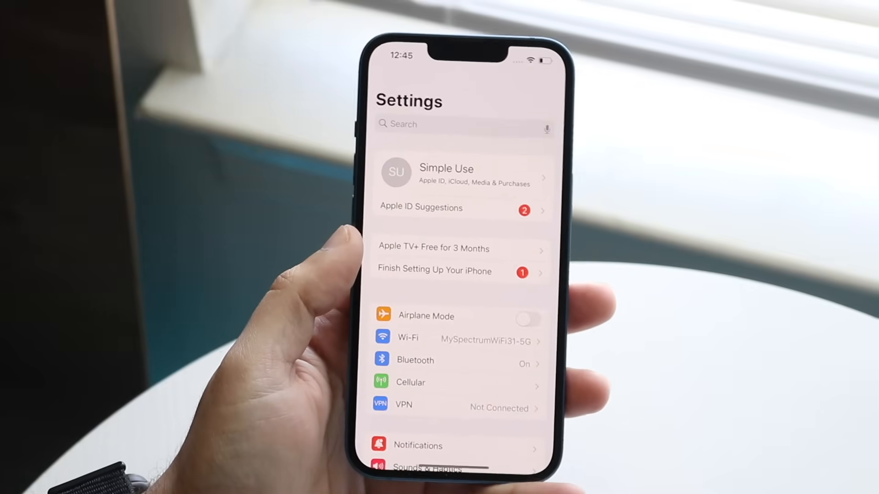
{"action": "scroll", "scroll_direction": "down", "scroll_amount": 3}
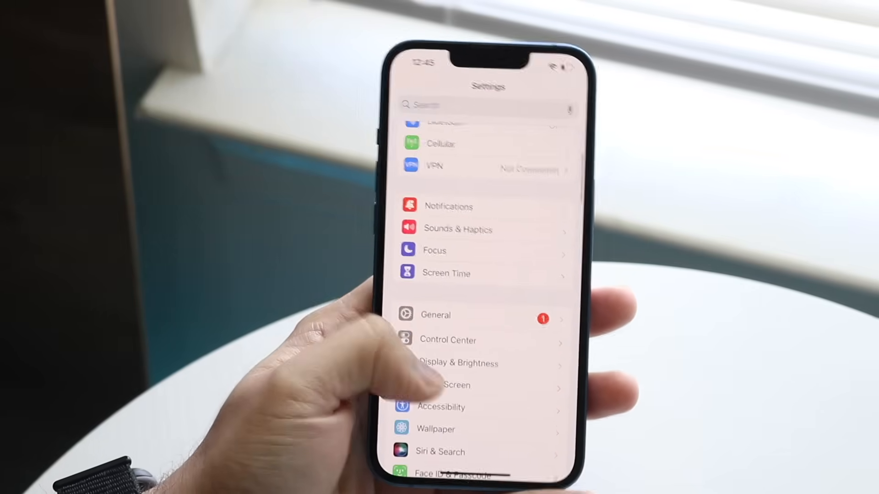
{"action": "left_click", "coordinate": [441, 407]}
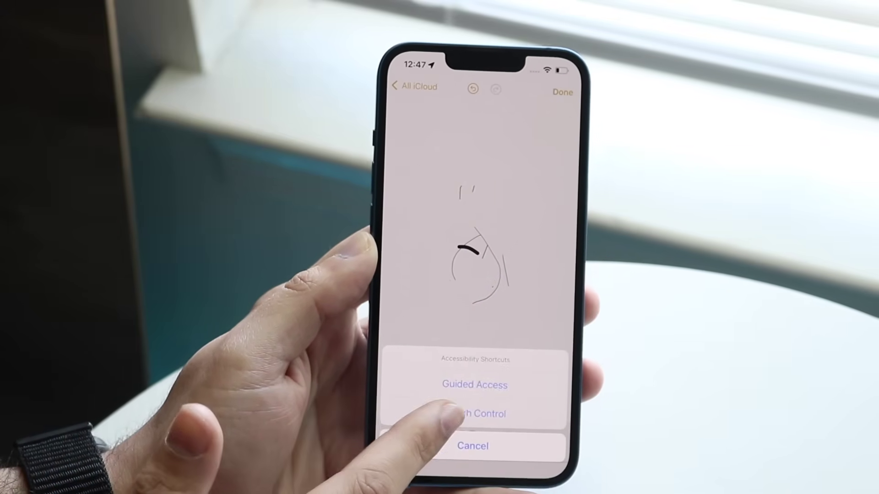
Choose Switch Control from the Accessibility Shortcuts sheet over the Notes canvas
{"action": "left_click", "coordinate": [473, 413]}
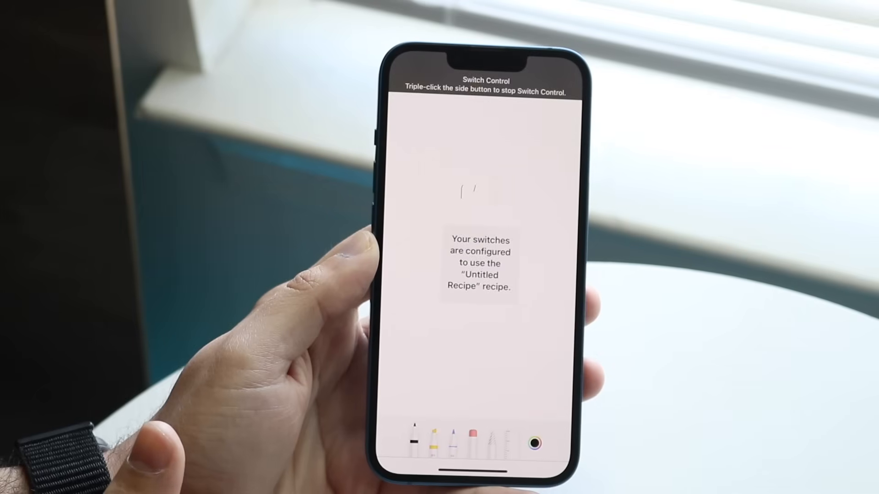